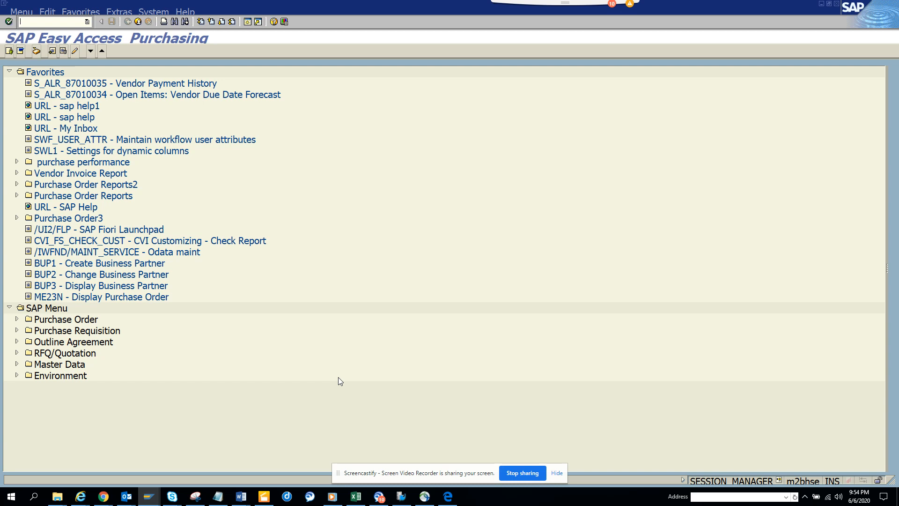
Show System Status and the Installed Software details for the product version
{"action": "left_click", "coordinate": [153, 11]}
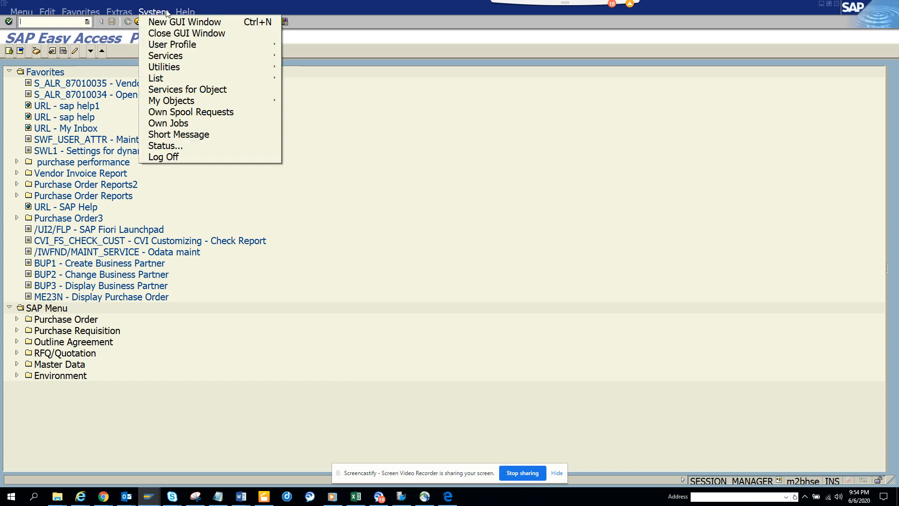
{"action": "mouse_move", "coordinate": [166, 146]}
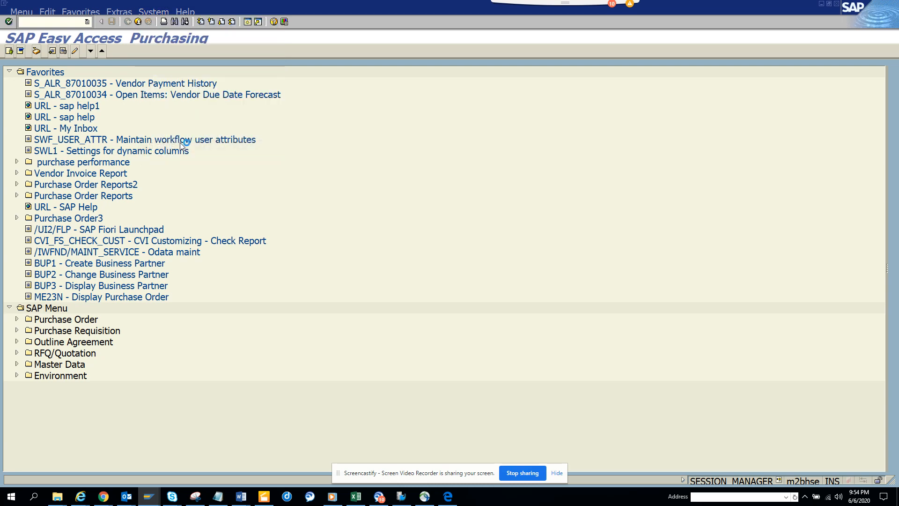
{"action": "left_click", "coordinate": [153, 11]}
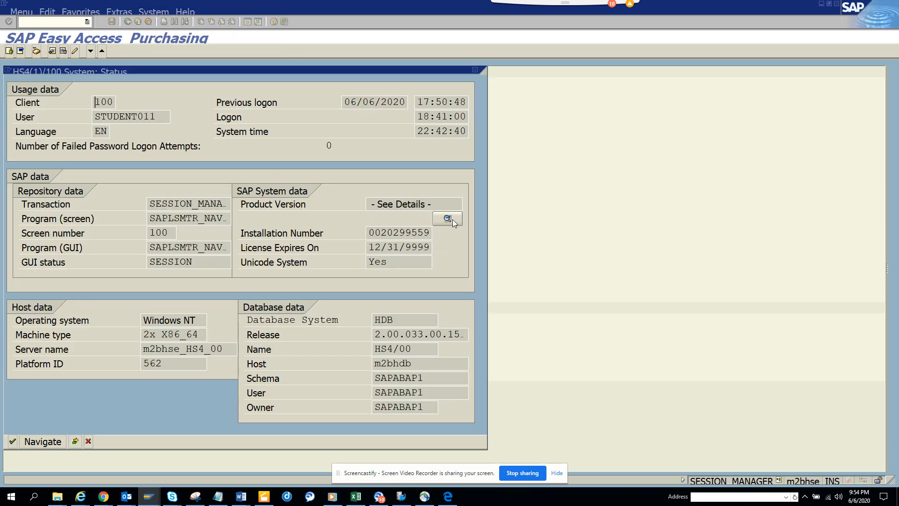
{"action": "left_click", "coordinate": [447, 219]}
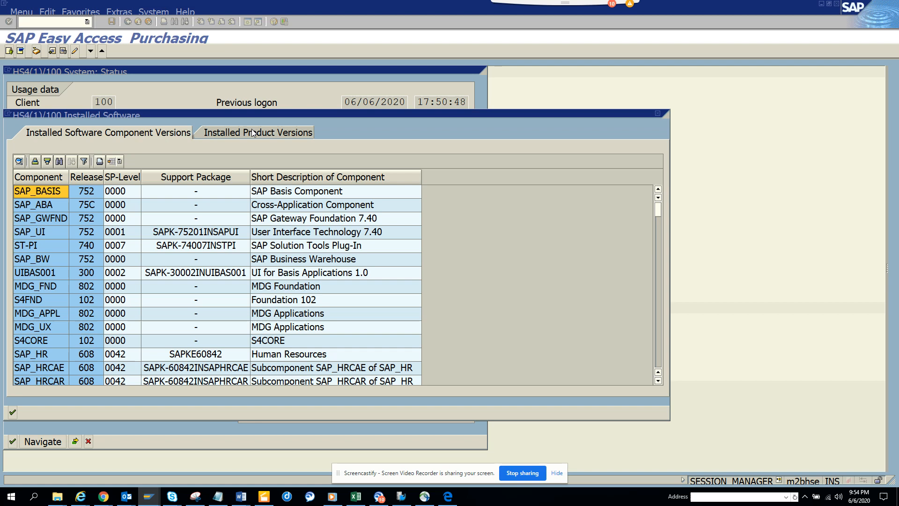
Review Installed Product Versions (S/4HANA 1709, Fiori), then return to Installed Software Component Versions
{"action": "left_click", "coordinate": [256, 132]}
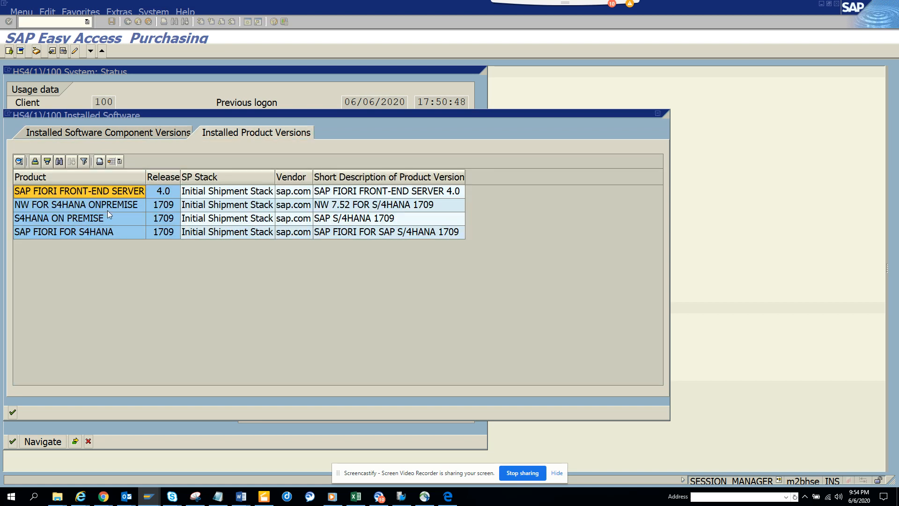
{"action": "mouse_move", "coordinate": [168, 214]}
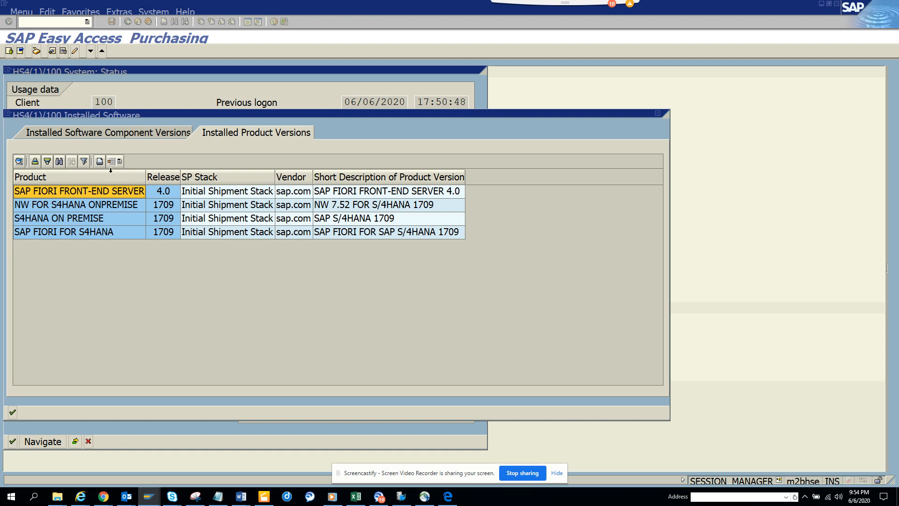
{"action": "left_click", "coordinate": [108, 133]}
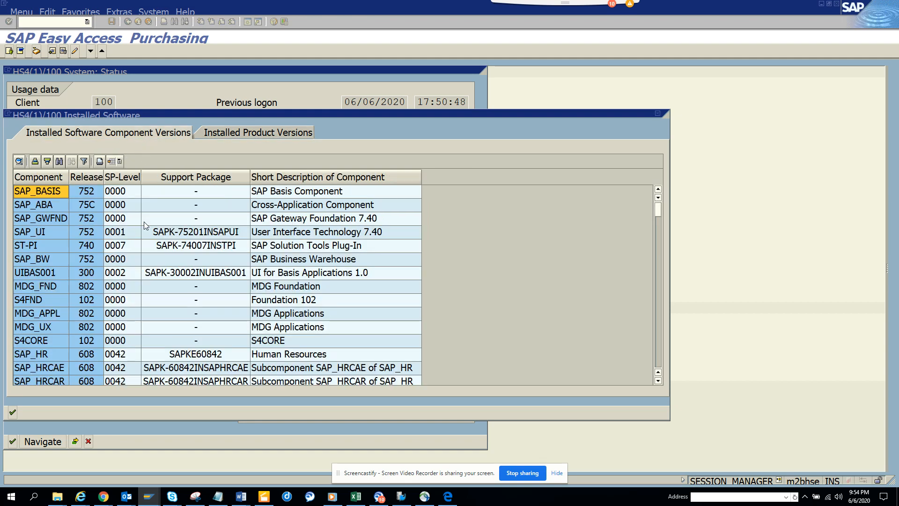
{"action": "mouse_move", "coordinate": [61, 200]}
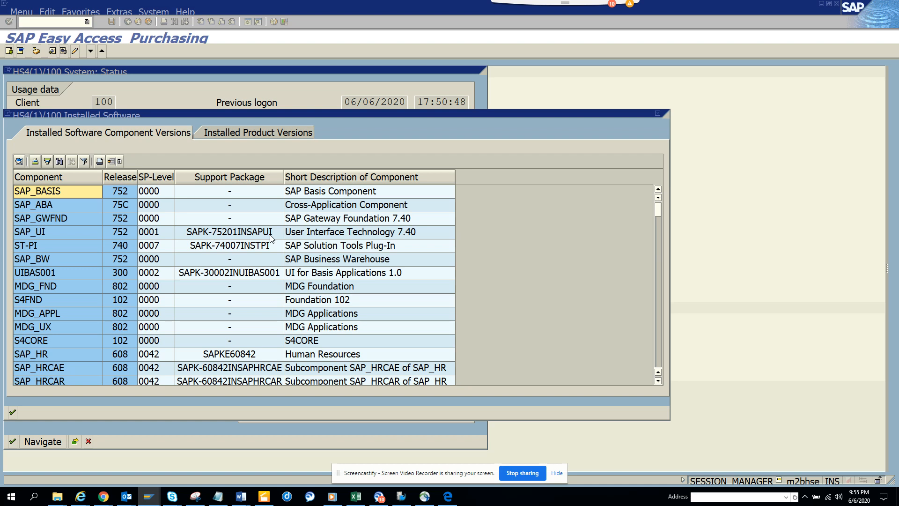
{"action": "mouse_move", "coordinate": [228, 133]}
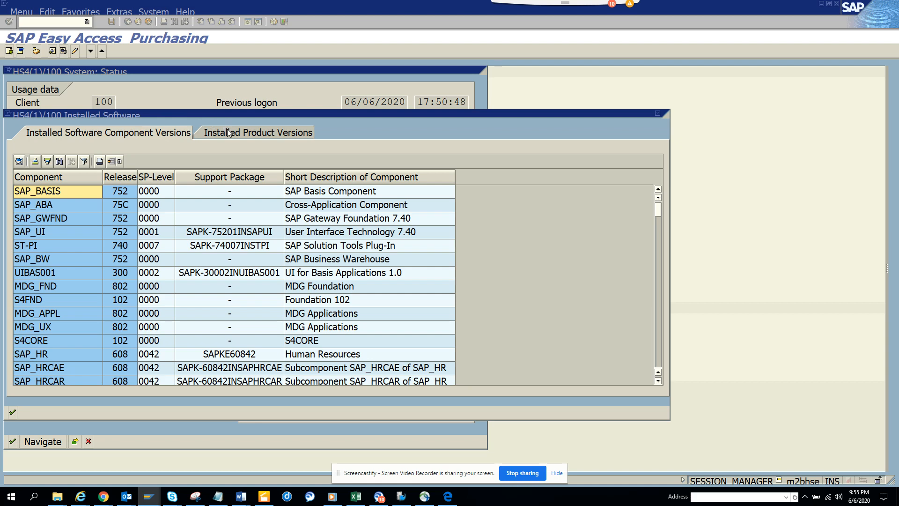
Show Installed Product Versions listing S4HANA ON PREMISE 1709, NetWeaver 7.52 and Fiori 4.0
{"action": "left_click", "coordinate": [257, 132]}
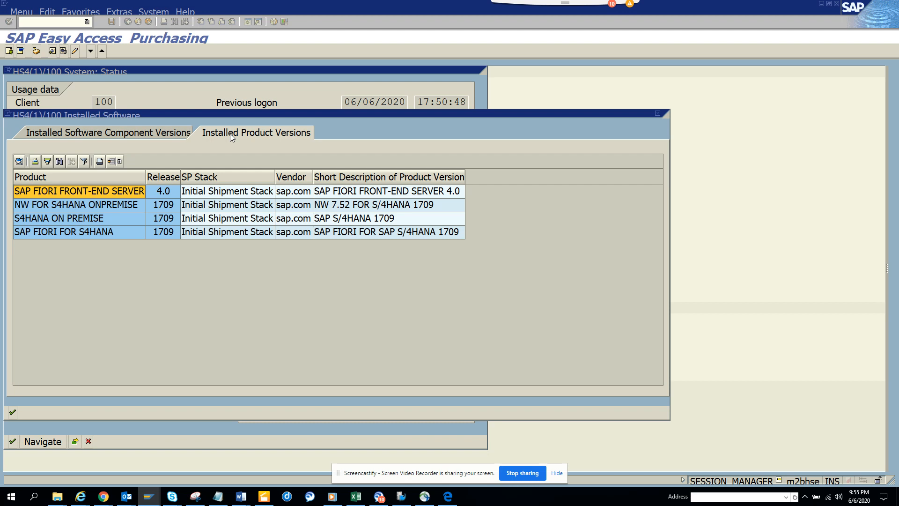
{"action": "mouse_move", "coordinate": [371, 268]}
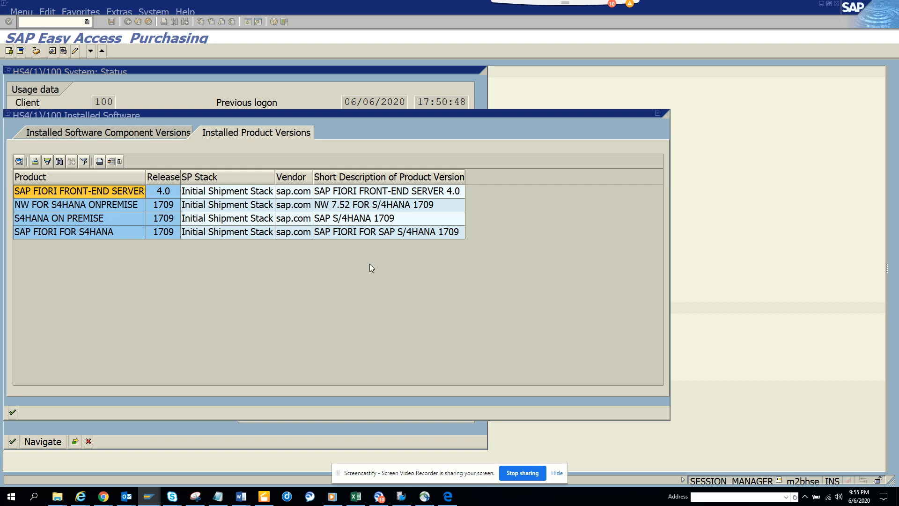